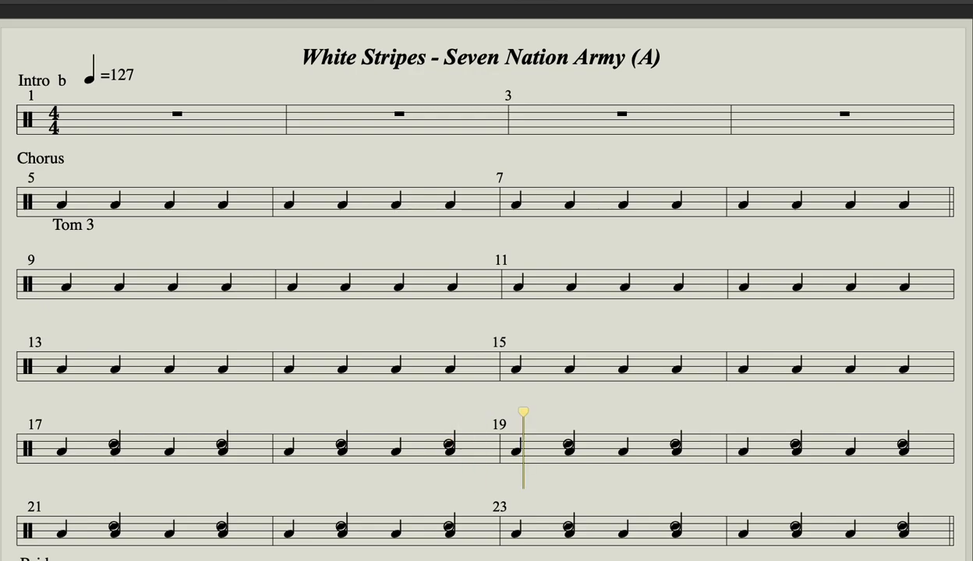
# Scroll down to follow drum playback from the Chorus to bar 52.
pyautogui.scroll(-3)
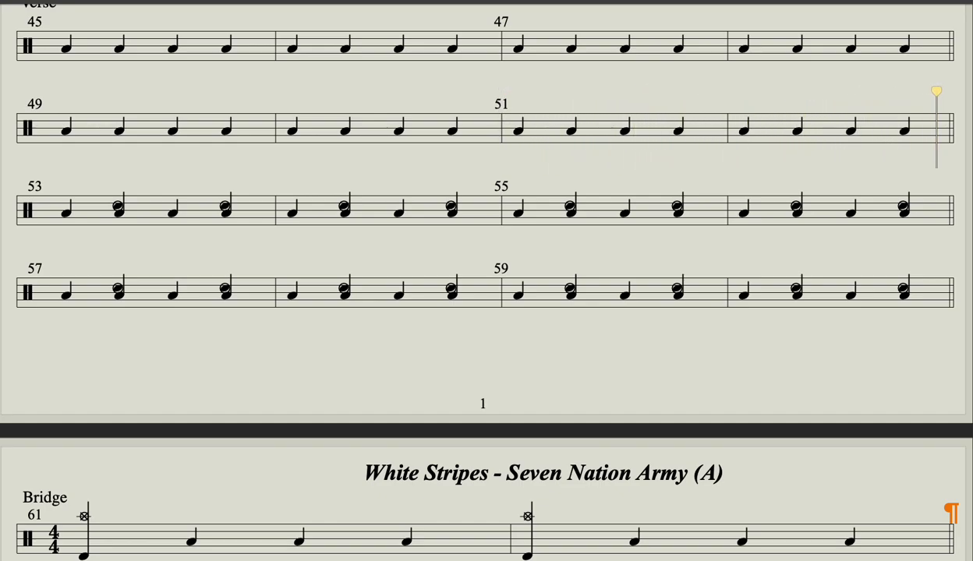
# Follow the playback cursor through the Bridge and Chorus onto page 2.
pyautogui.click(284, 206)
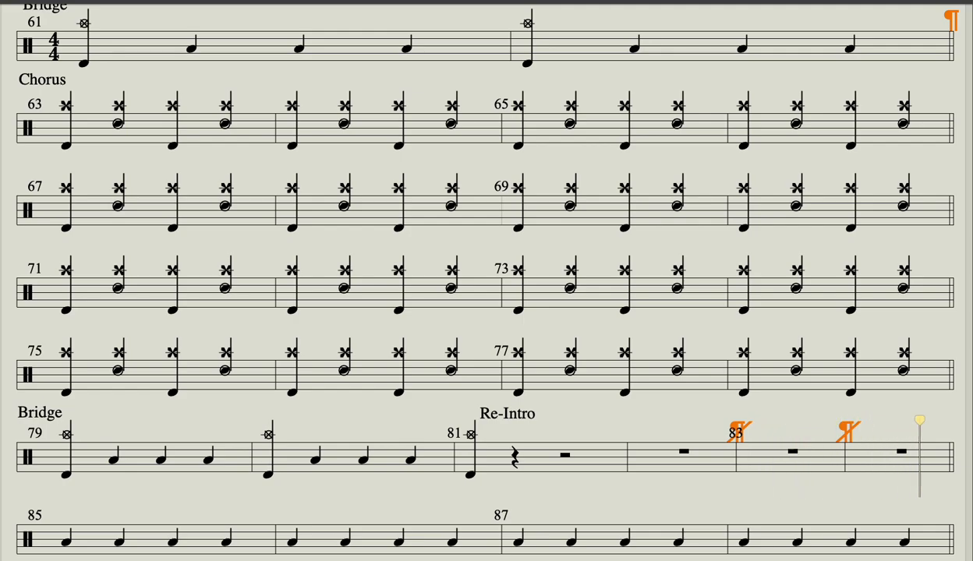
pyautogui.scroll(-3)
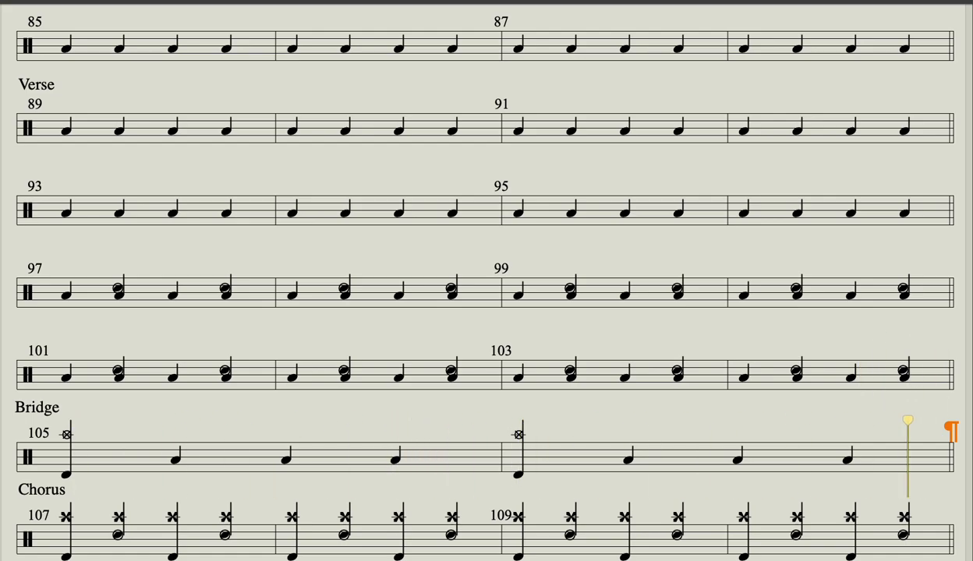
# Scroll to the last bars (up to 117) as playback reaches bar 108.
pyautogui.scroll(-3)
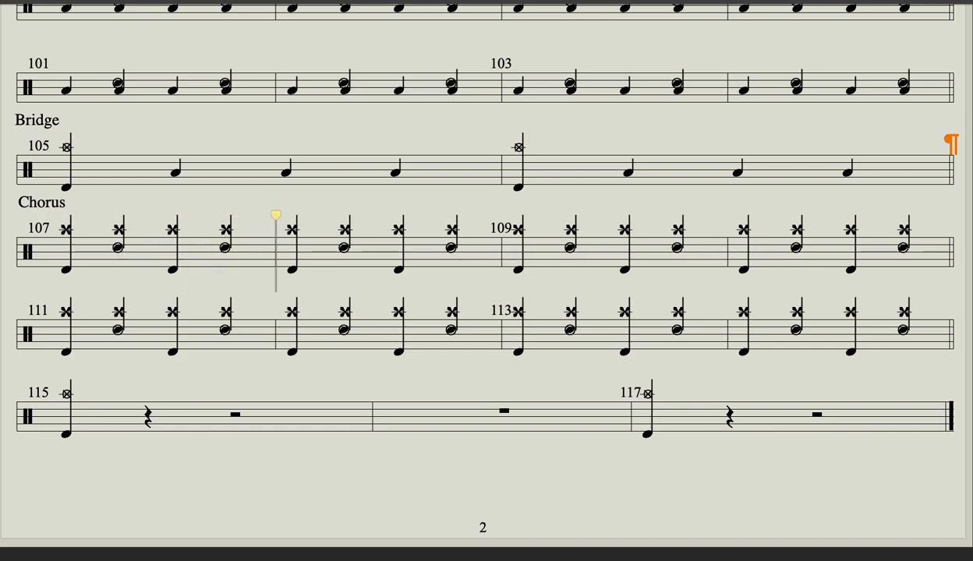